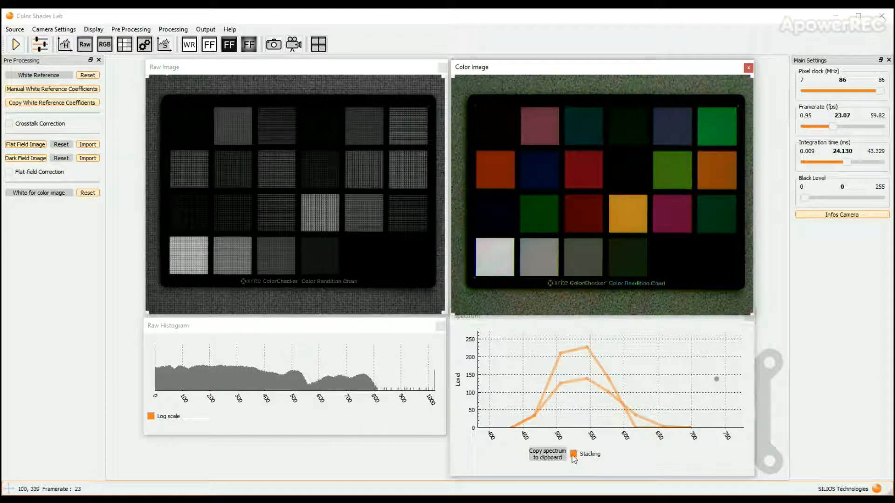
Turn off Stacking so only one live spectrum curve is plotted
click(574, 454)
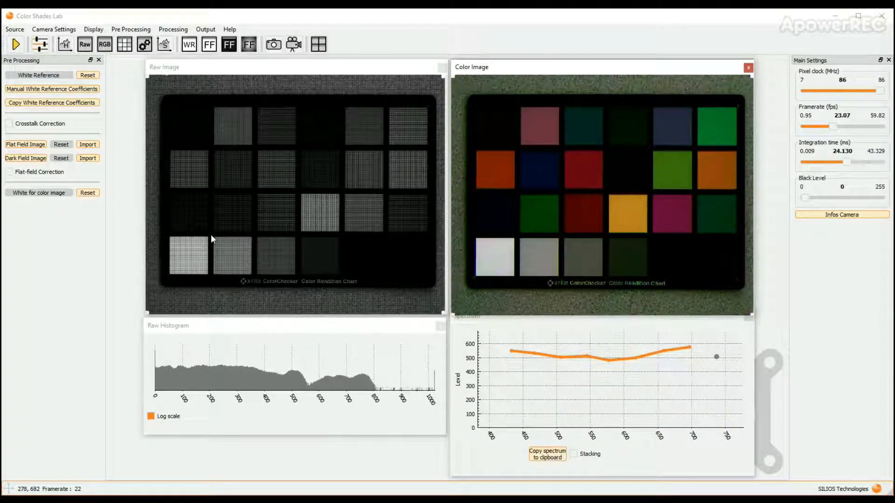
mouse_move(426, 307)
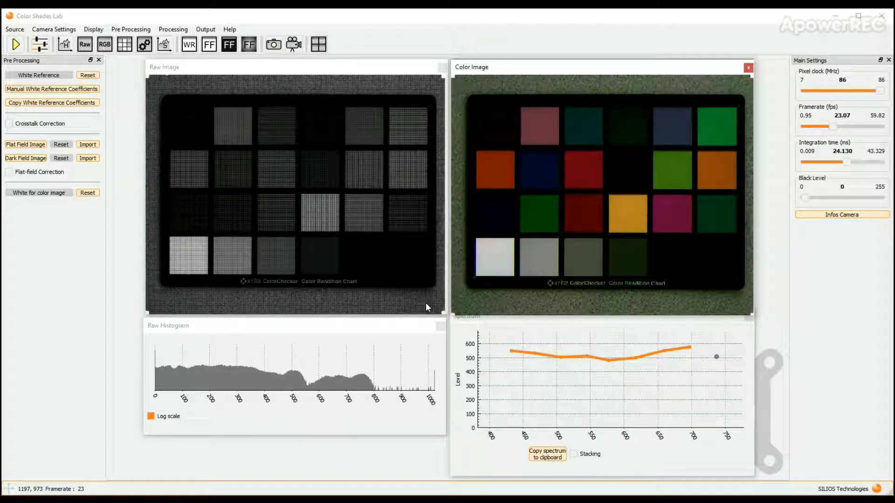
mouse_move(161, 98)
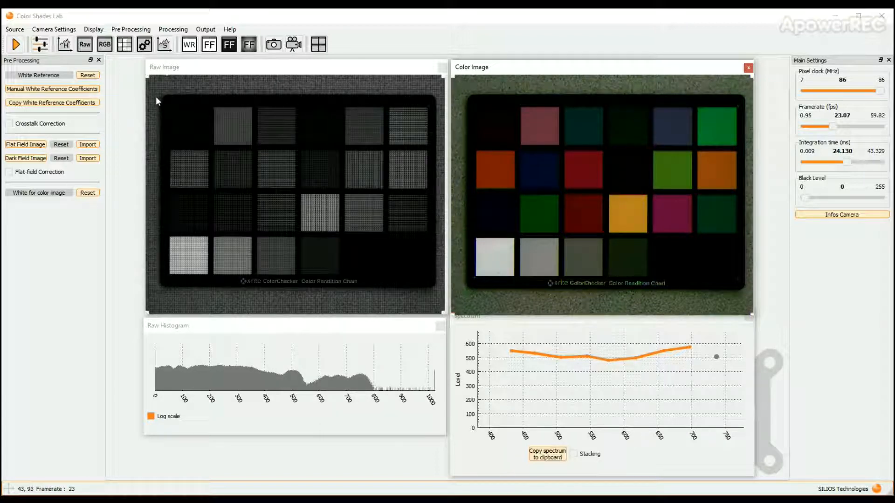
Show the Processed Image window from the Display options
click(93, 29)
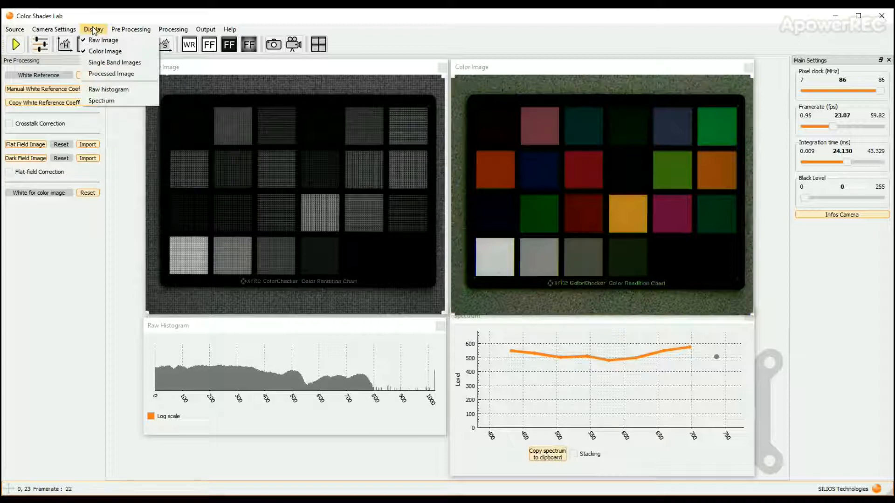
mouse_move(111, 74)
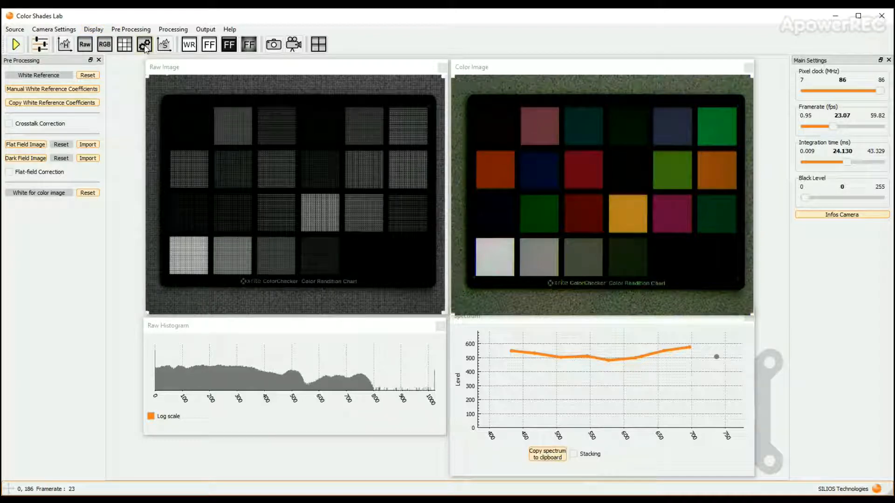
mouse_move(145, 43)
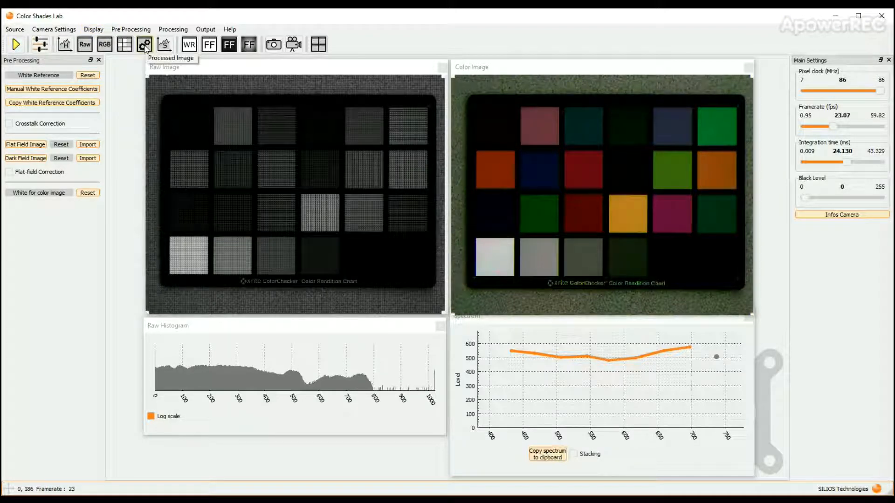
click(143, 44)
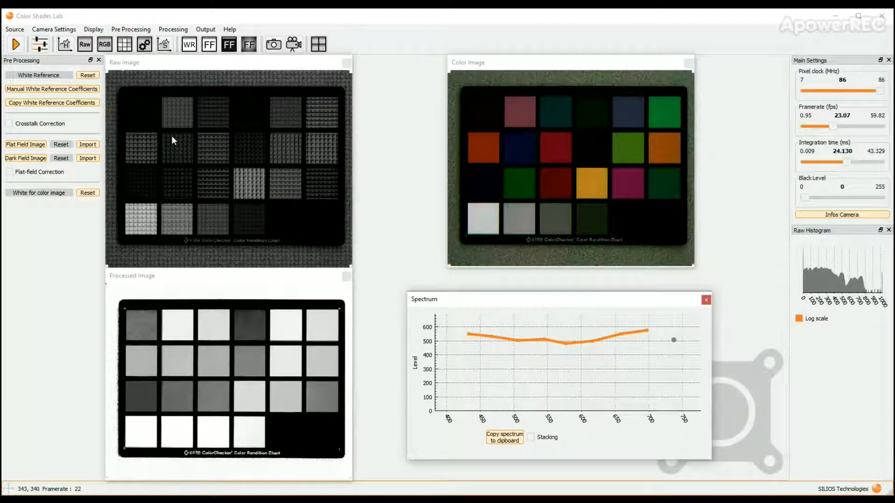
In Processing Settings, choose Spectral Reference from the list of algorithms
click(173, 29)
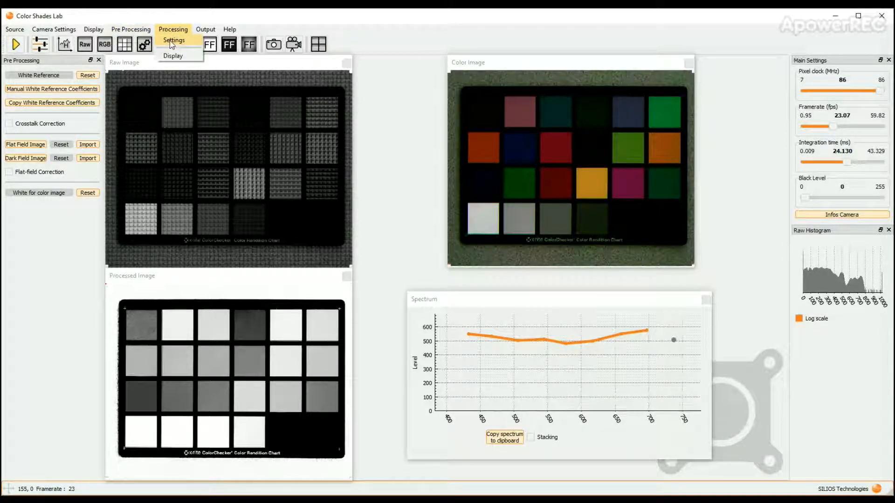
click(173, 41)
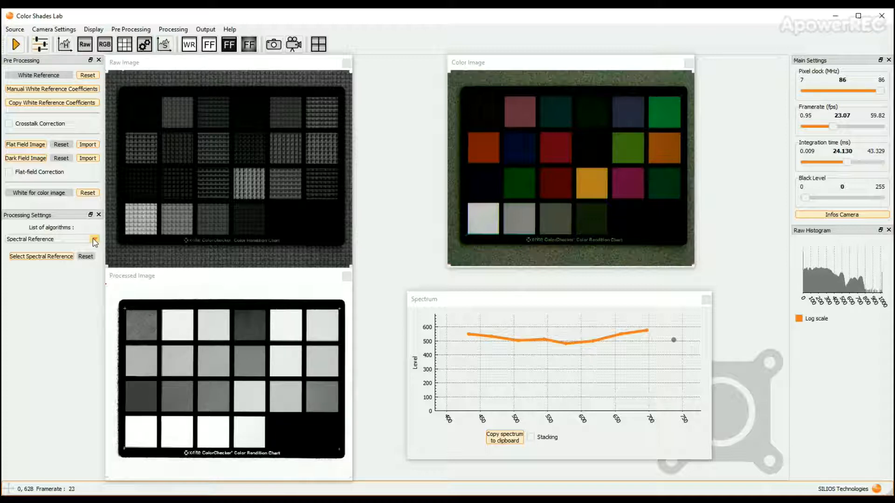
click(95, 240)
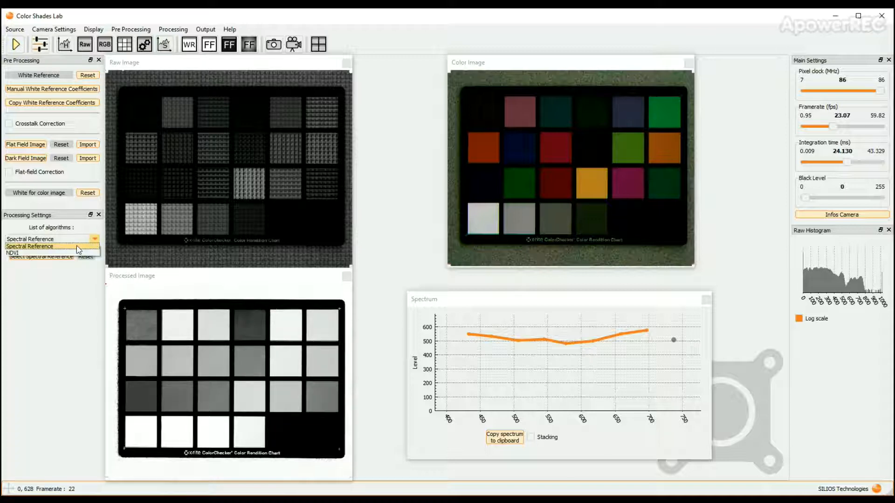
click(51, 245)
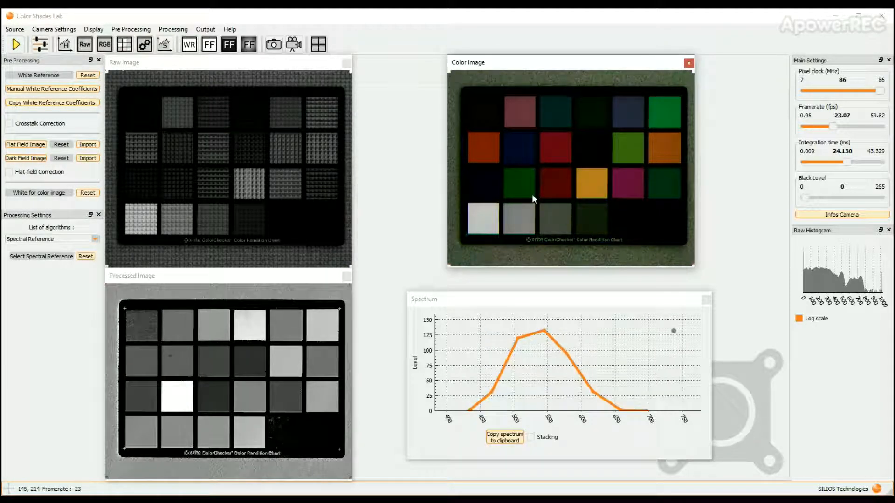
mouse_move(179, 397)
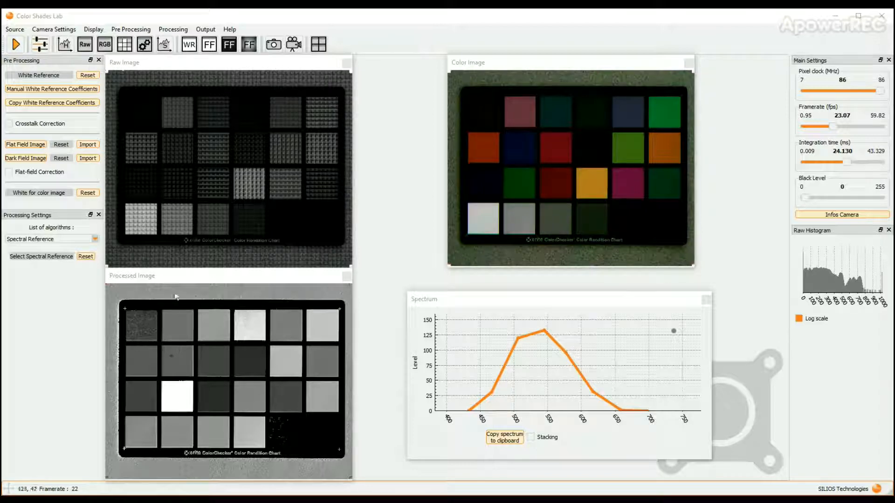
In Processing Display, raise the gamma multiplier, adjust gamma and the lower LUT limit to darken dim pads
click(173, 29)
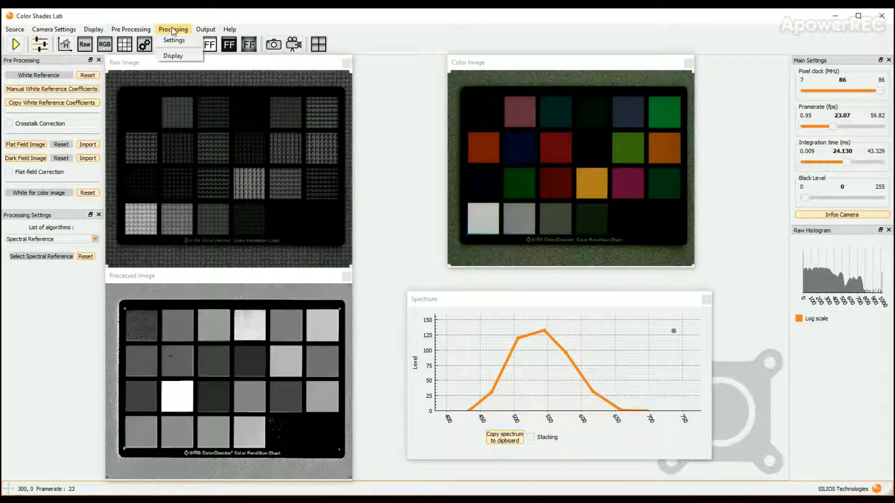
click(173, 55)
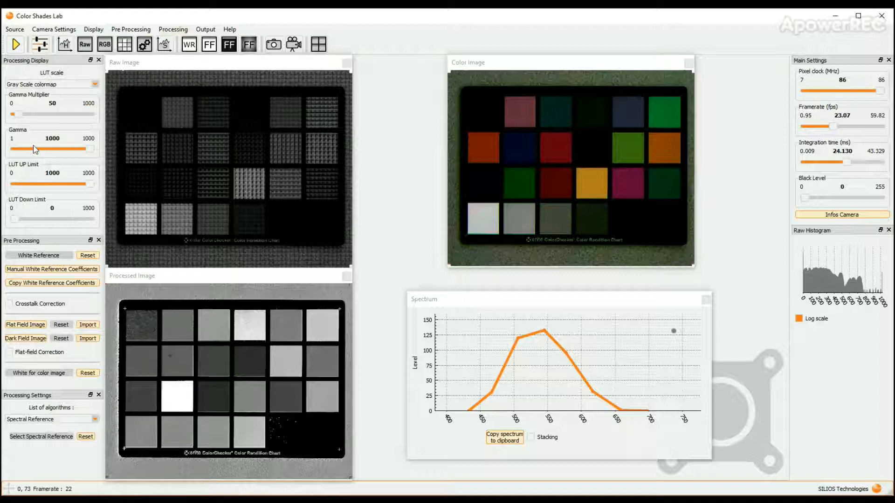
drag(14, 114, 22, 114)
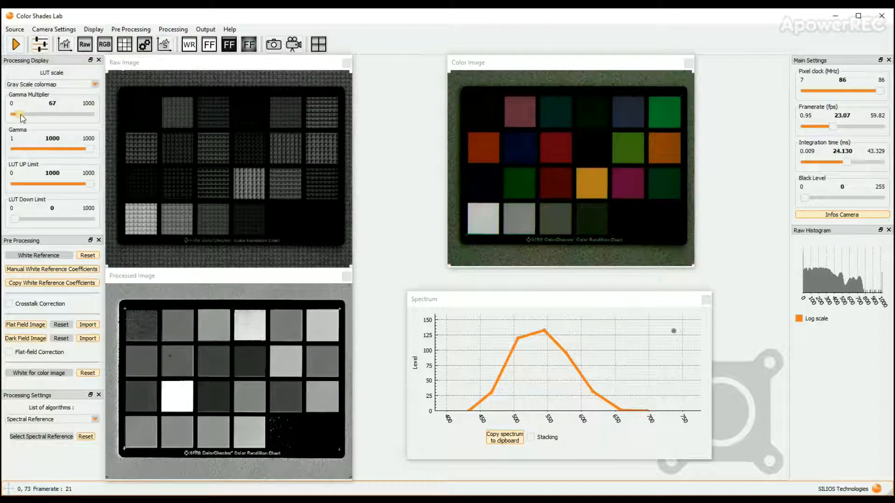
drag(18, 115, 33, 114)
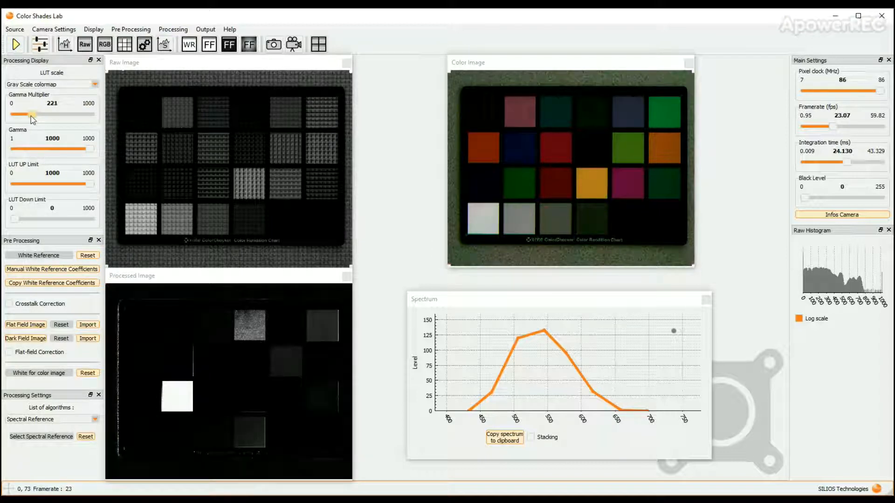
drag(89, 149, 67, 149)
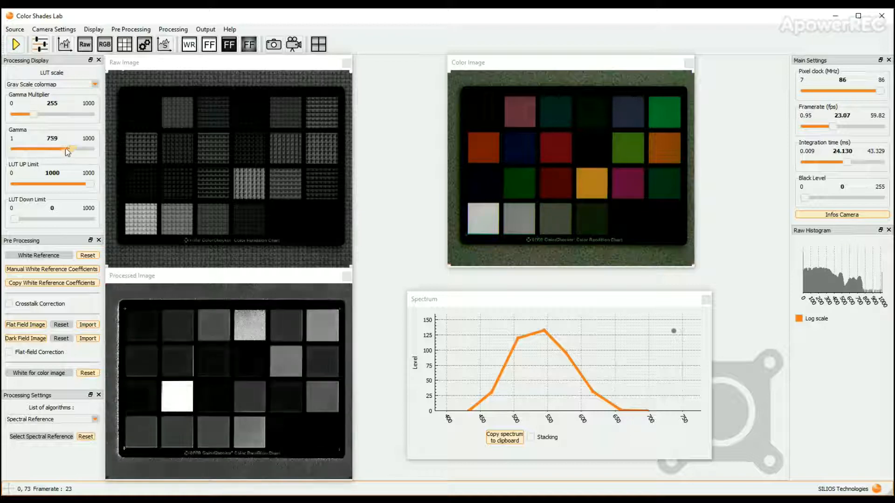
drag(68, 149, 82, 149)
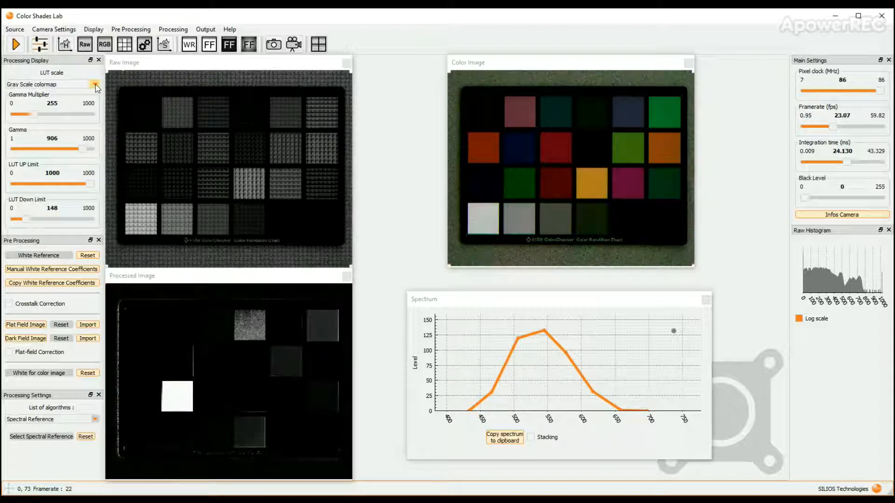
Set the processed image's LUT scale to the Hot colormap after trying another
click(95, 85)
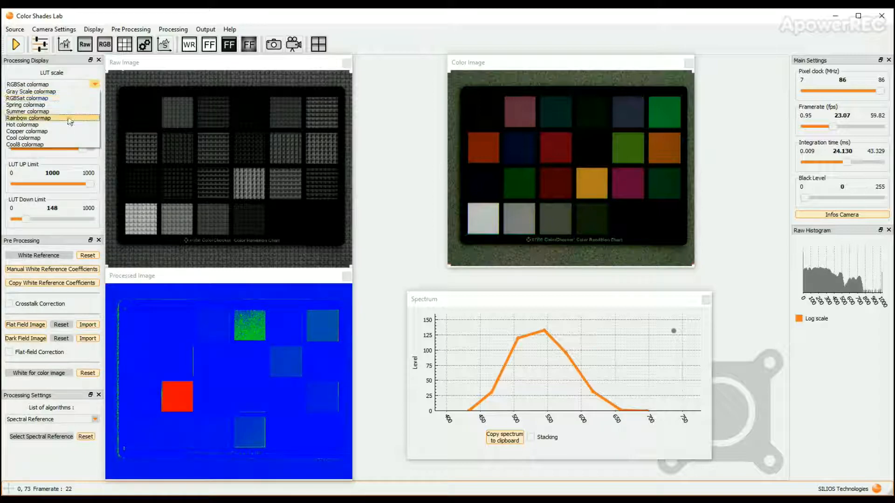
click(29, 118)
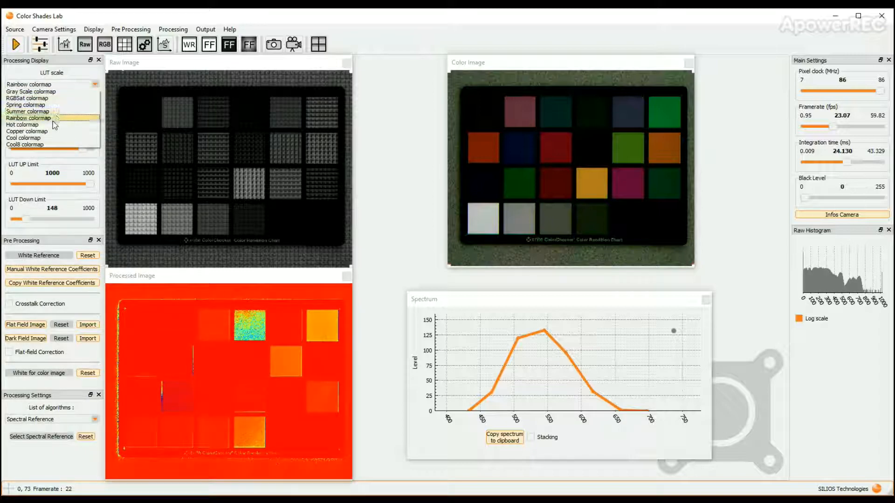
click(23, 124)
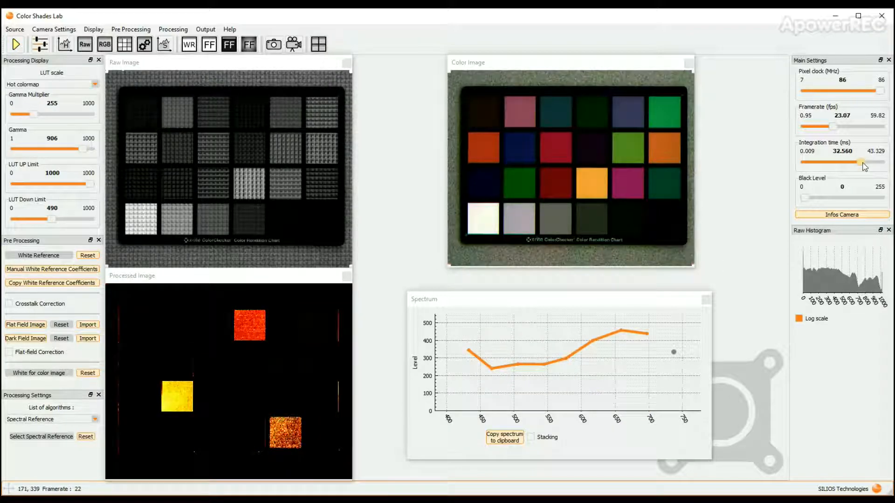
mouse_move(535, 139)
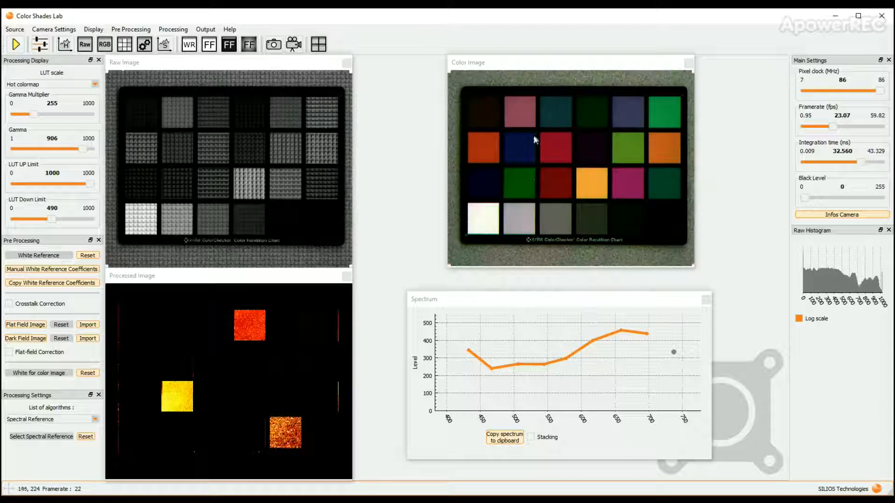
mouse_move(525, 121)
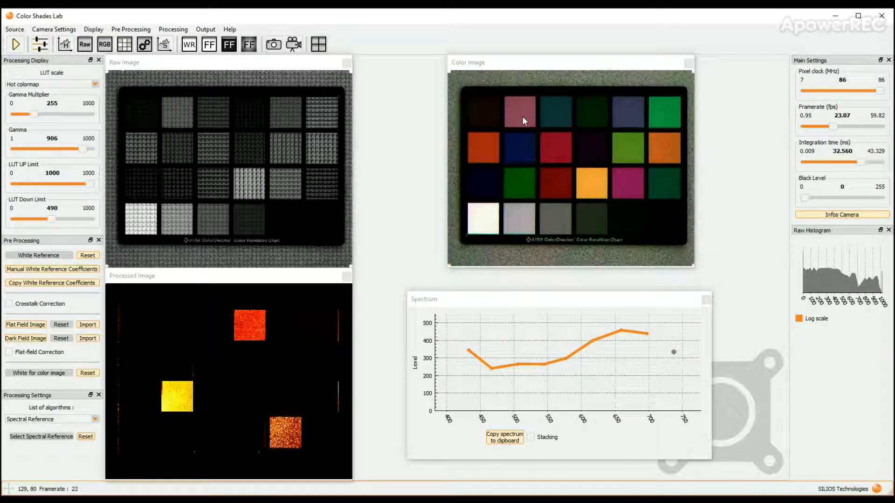
mouse_move(232, 397)
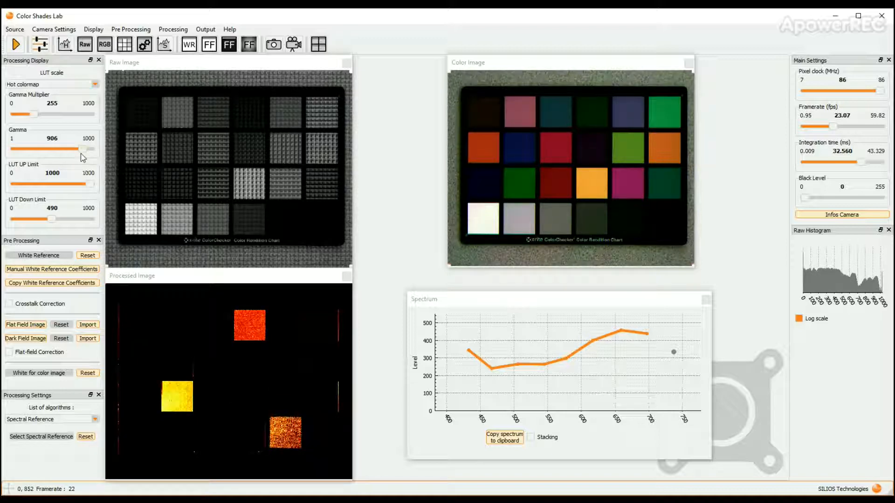
Raise the LUT Down Limit to 685 and the Gamma Multiplier to about 362
drag(52, 219, 62, 219)
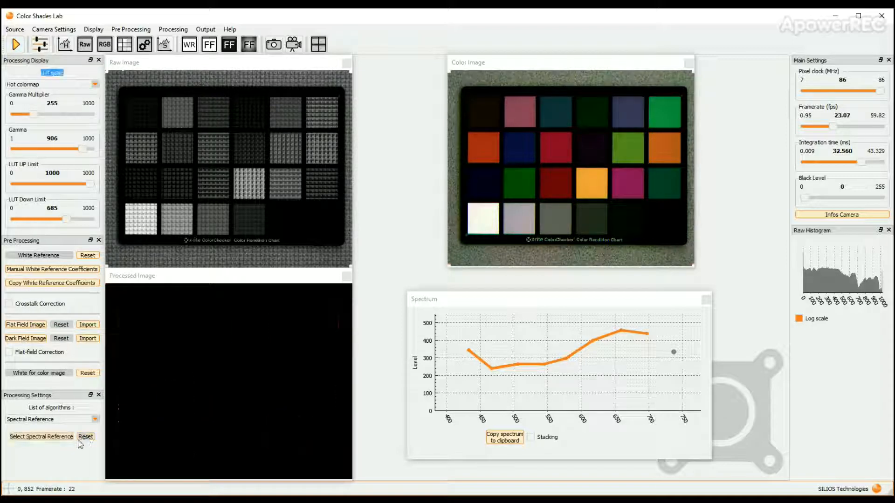
mouse_move(269, 430)
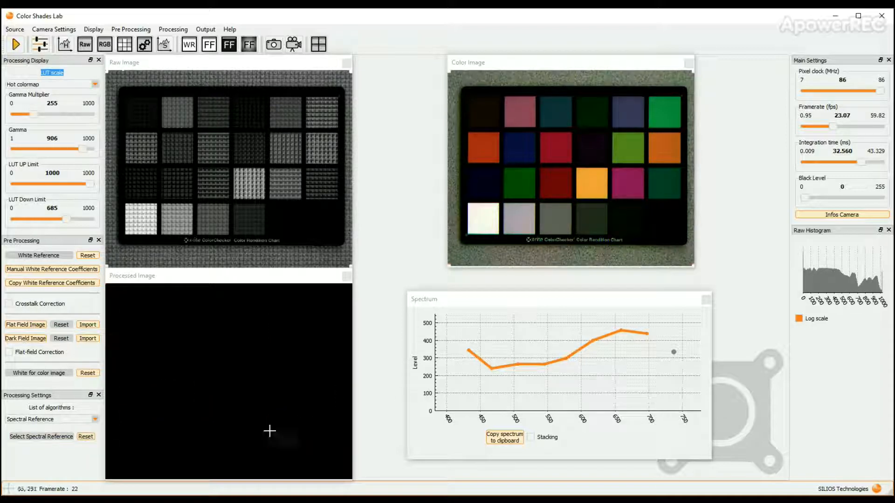
mouse_move(508, 100)
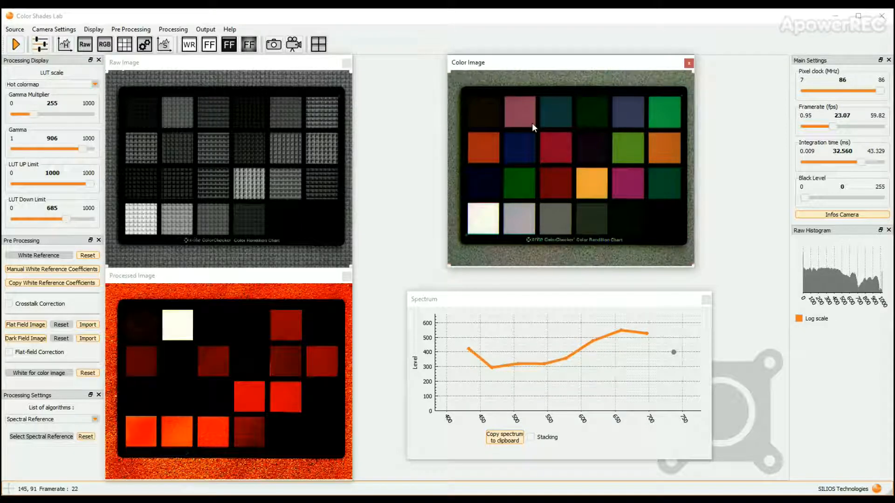
drag(23, 114, 35, 113)
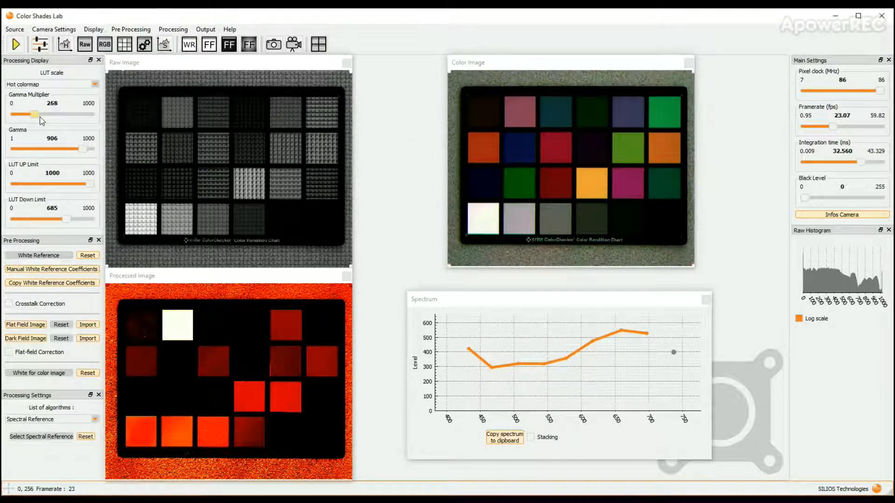
drag(35, 113, 45, 114)
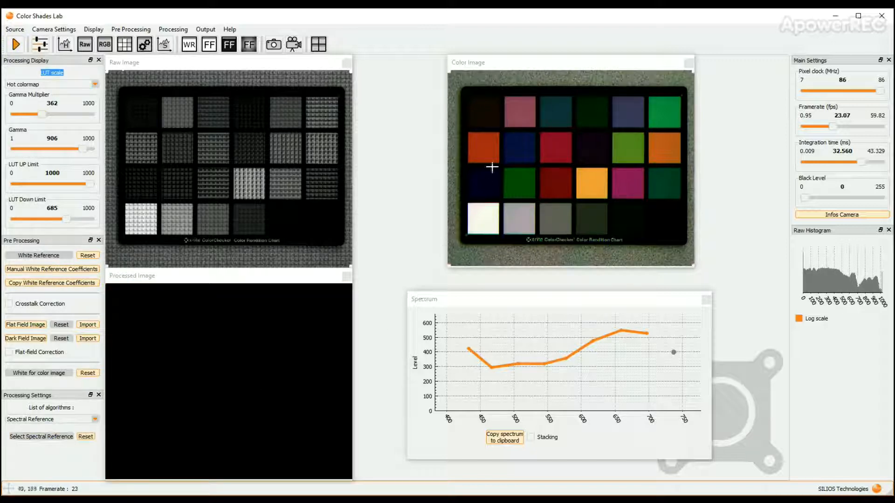
Pick the blue pad in the Color Image as the spectral reference
click(519, 147)
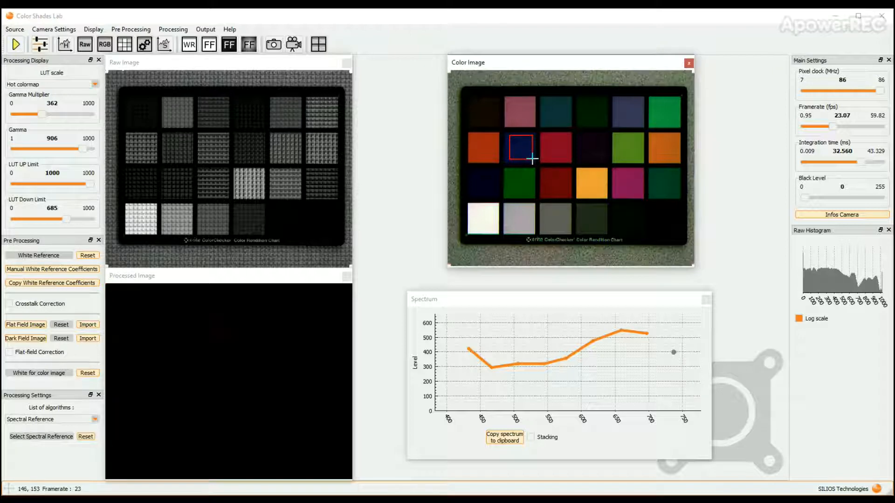
click(519, 146)
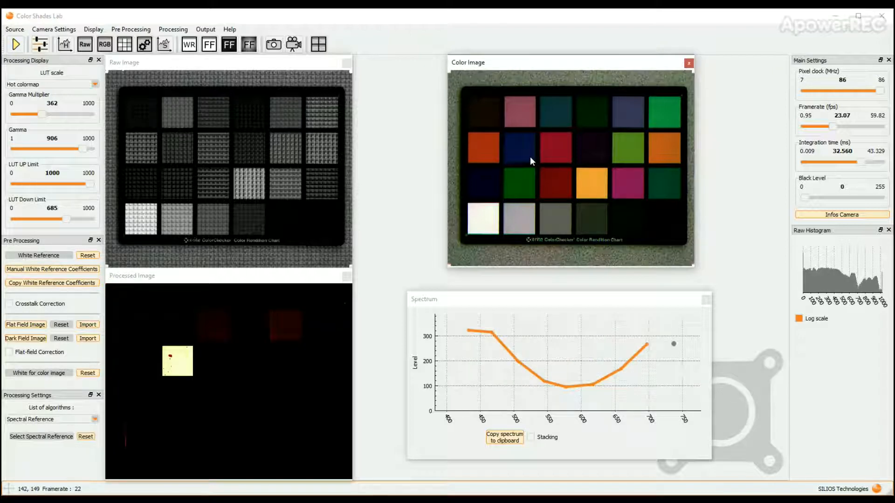